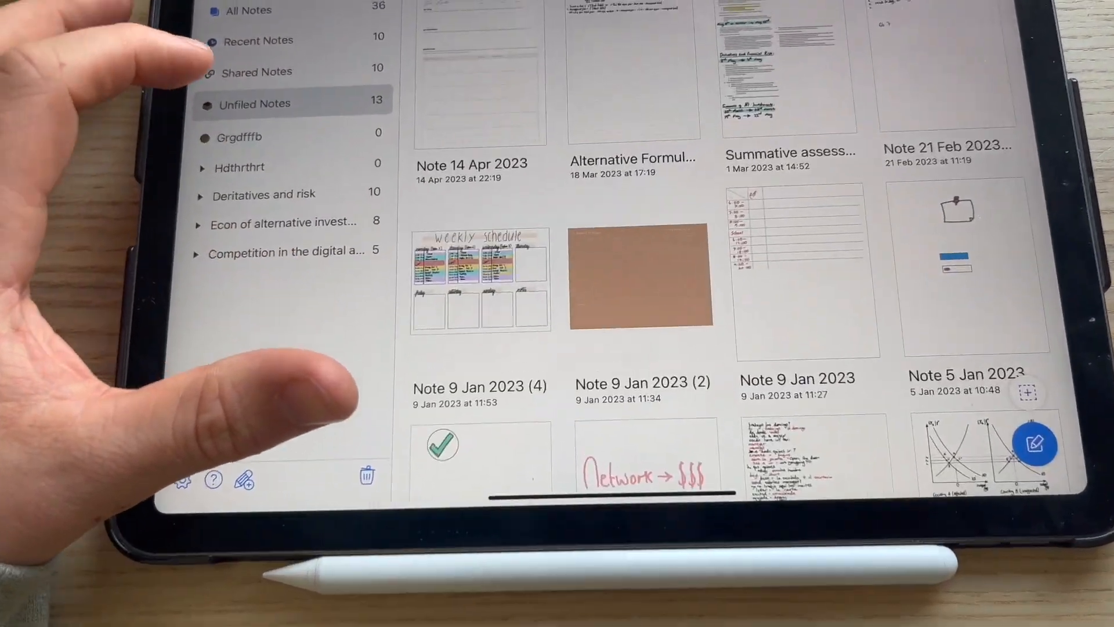
# - Open the handwritten economics lecture note with supply and demand graphs and scroll through it
pyautogui.click(259, 41)
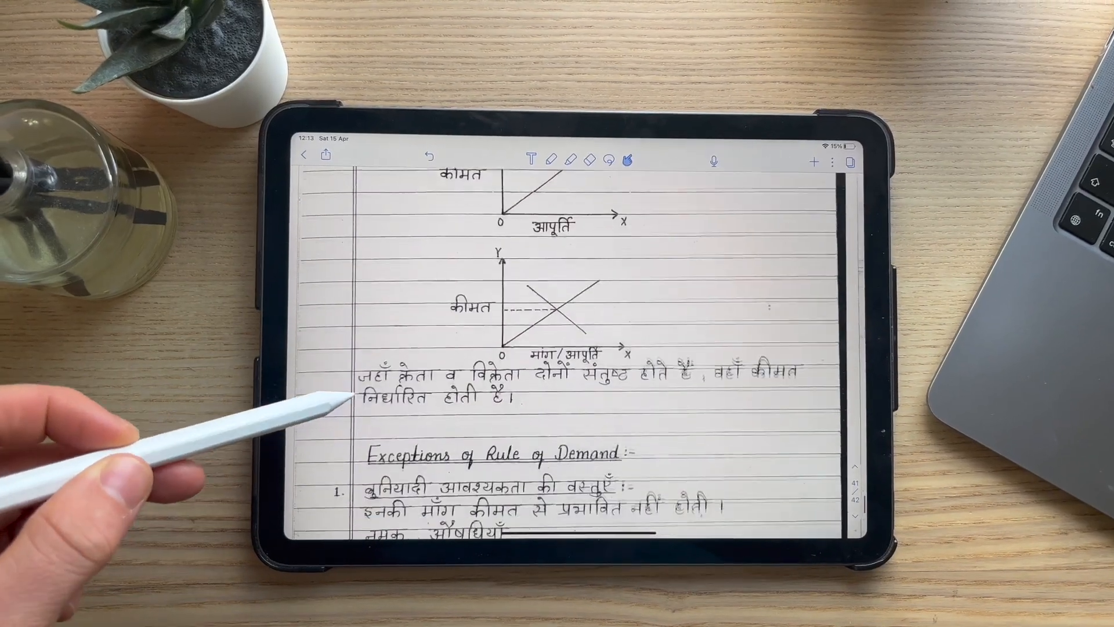
pyautogui.scroll(-3)
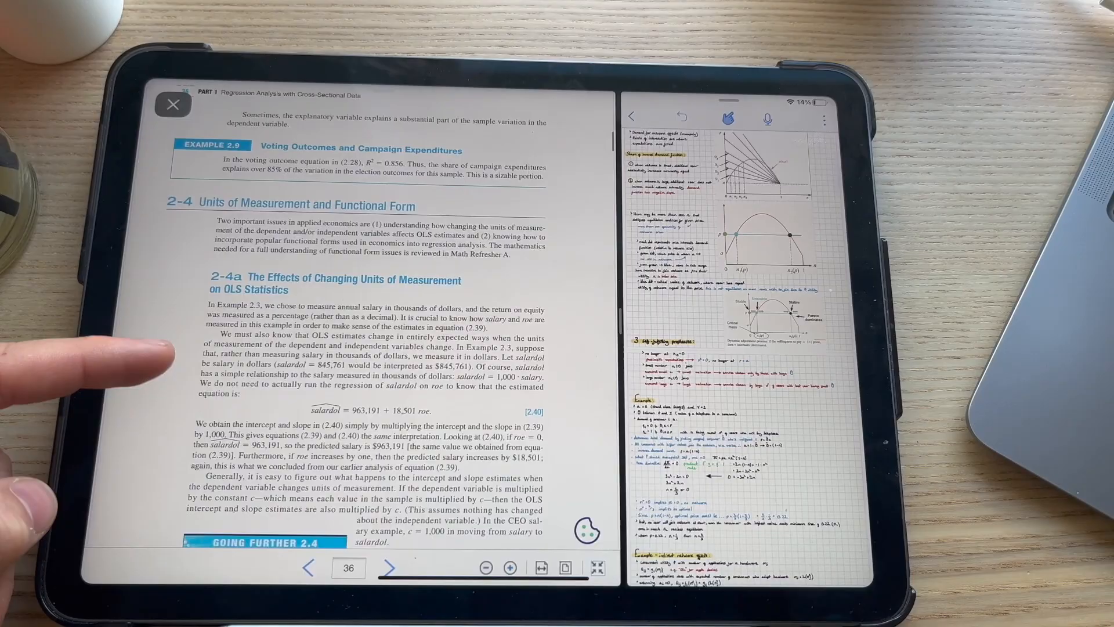
# - Scroll the Quizlet library down to the course flashcard folders like Statistics and Programming
pyautogui.scroll(-3)
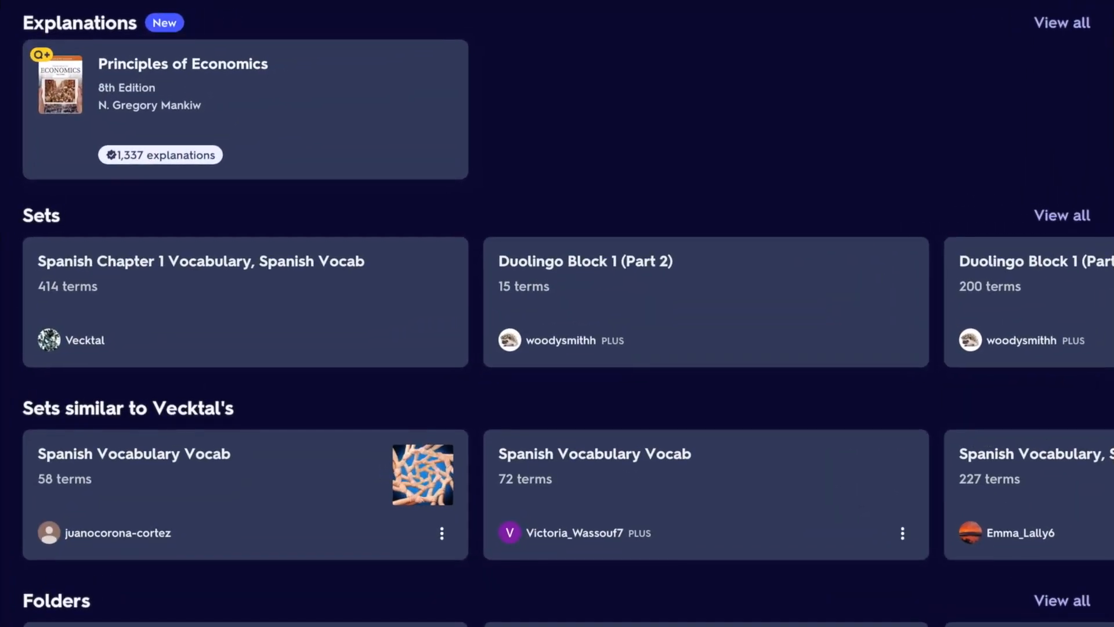
pyautogui.scroll(-3)
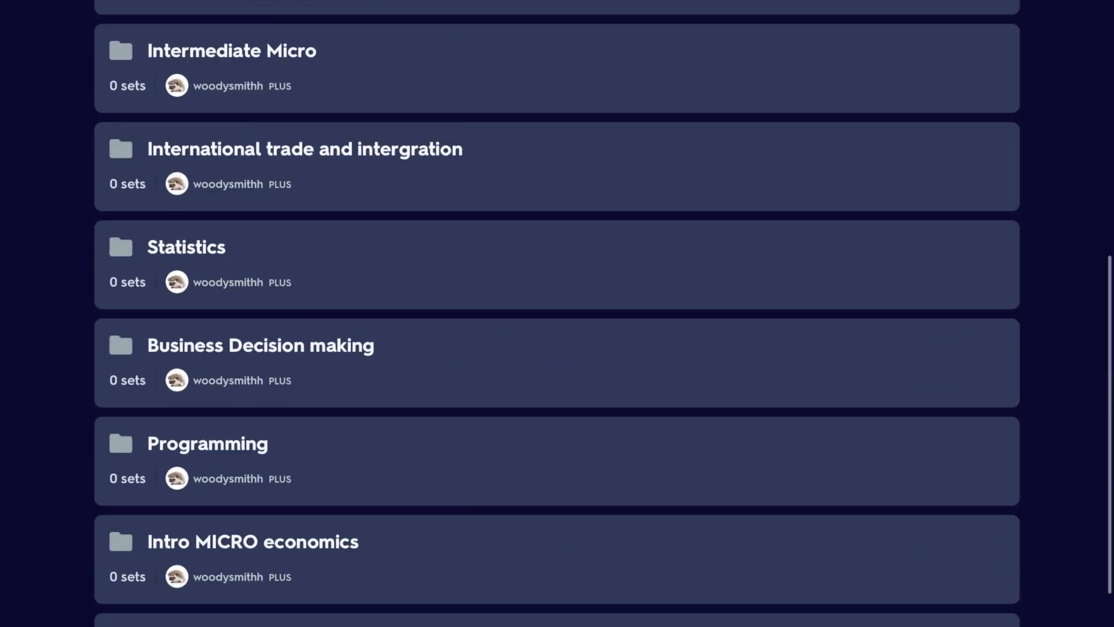